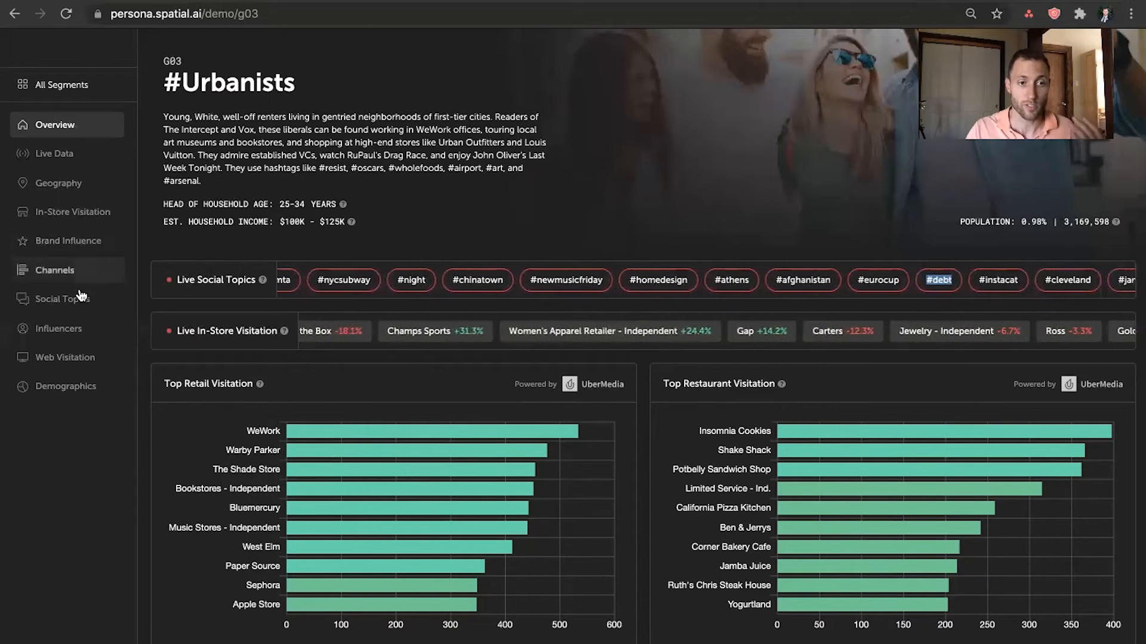
Show the #Urbanists segment's Social Topics page with hashtags and live example tweets.
{"action": "left_click", "coordinate": [61, 298]}
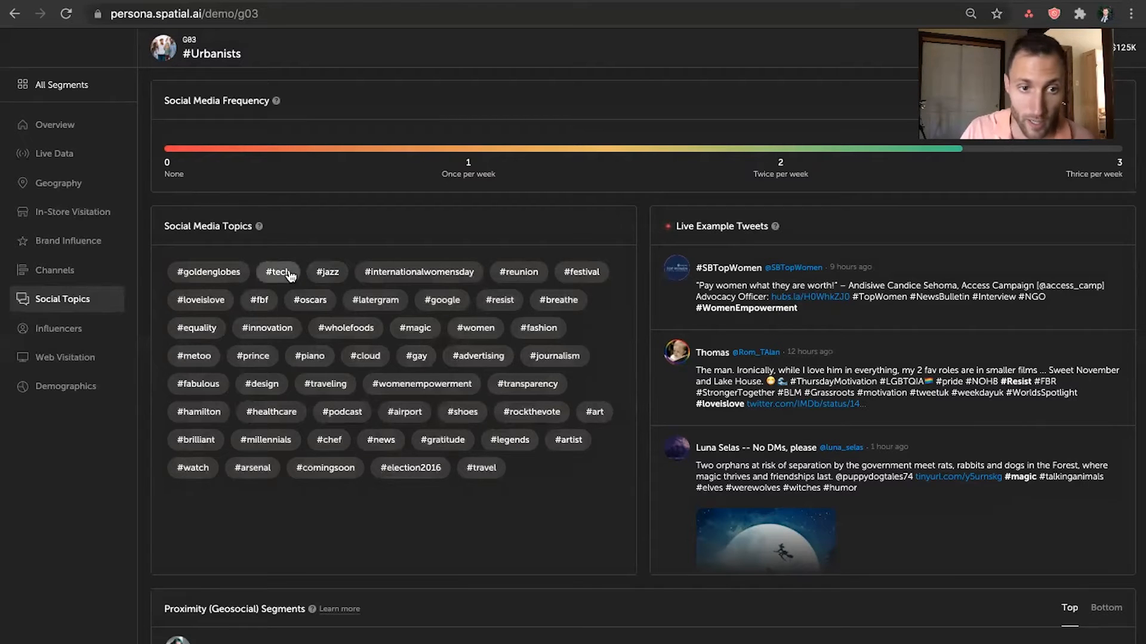
Filter live example tweets by the #tech, #loveislove, #prince and a further hashtag chip.
{"action": "left_click", "coordinate": [277, 272]}
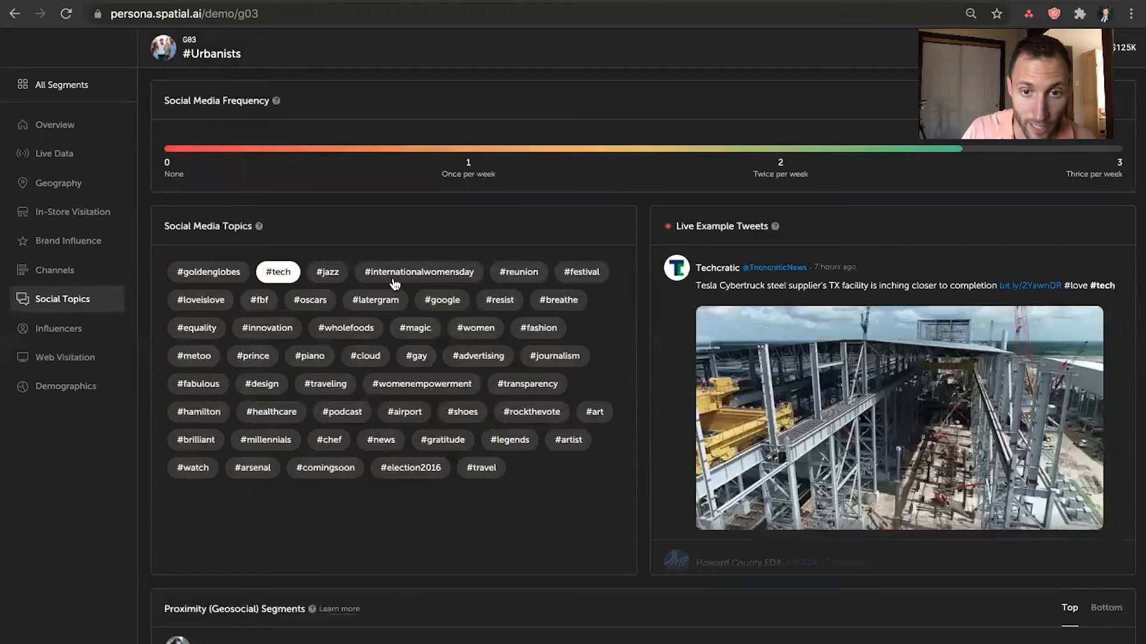
{"action": "left_click", "coordinate": [418, 272]}
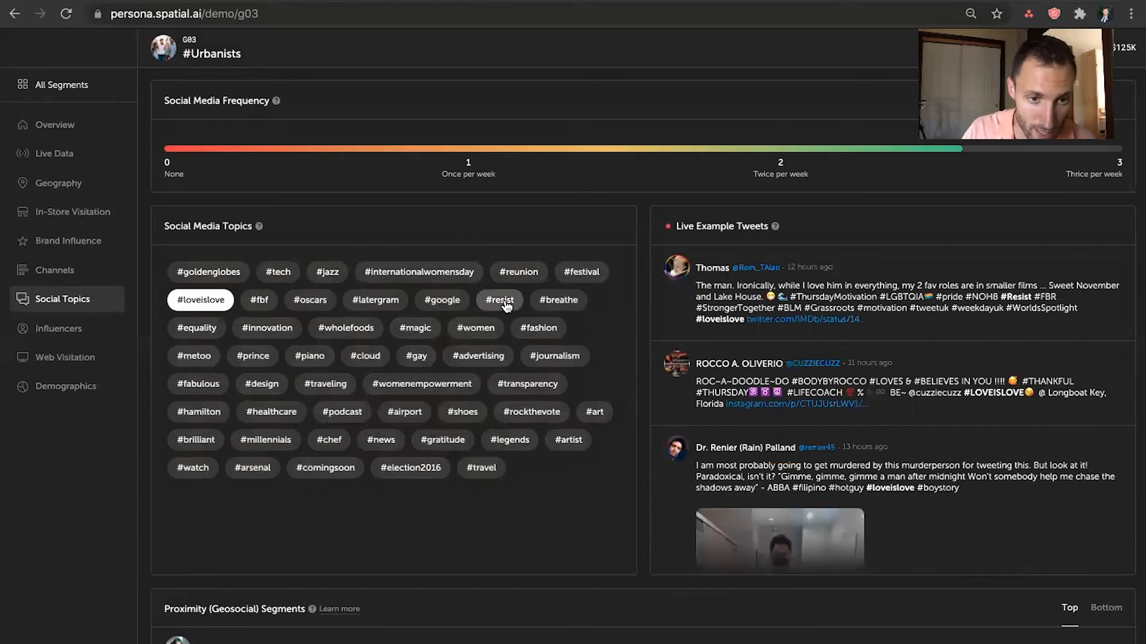
{"action": "left_click", "coordinate": [195, 328]}
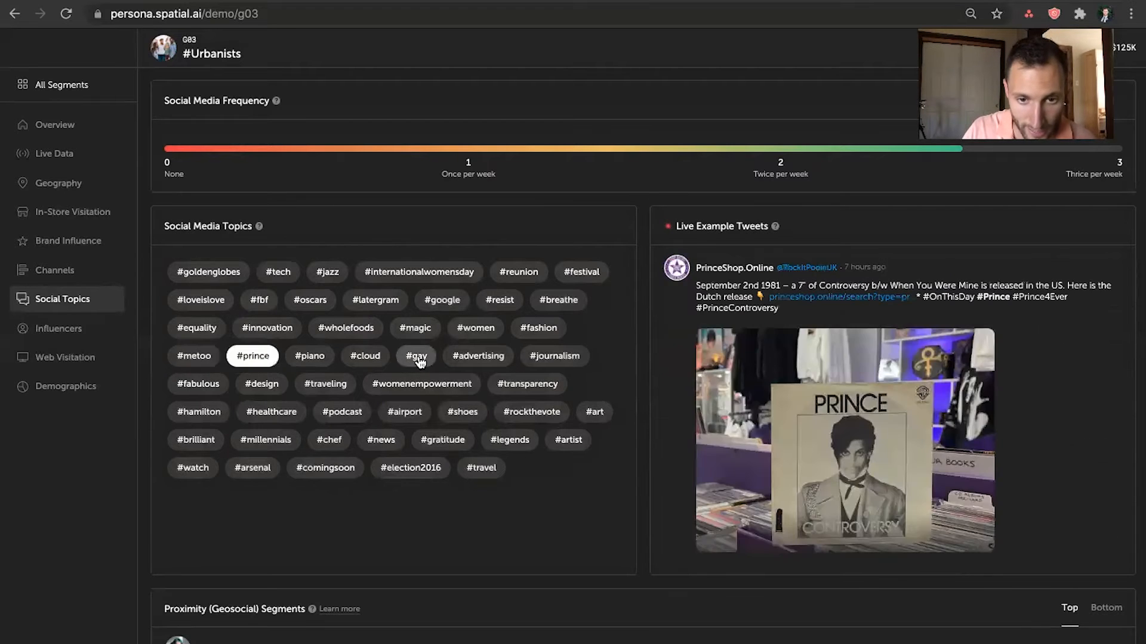
{"action": "left_click", "coordinate": [568, 441]}
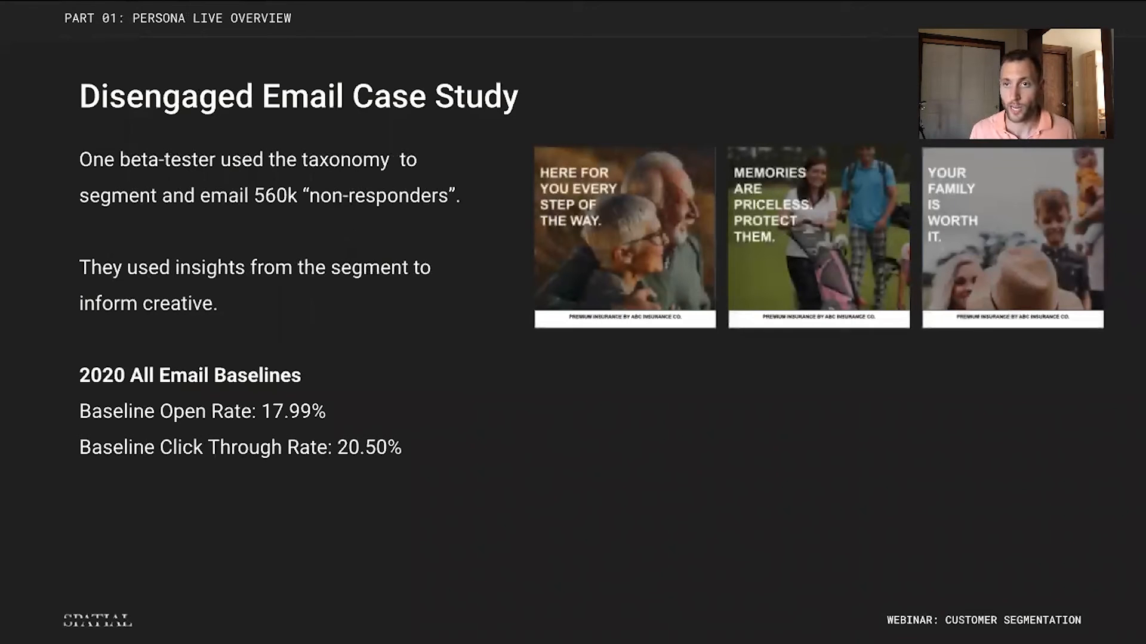
{"action": "mouse_move", "coordinate": [566, 442]}
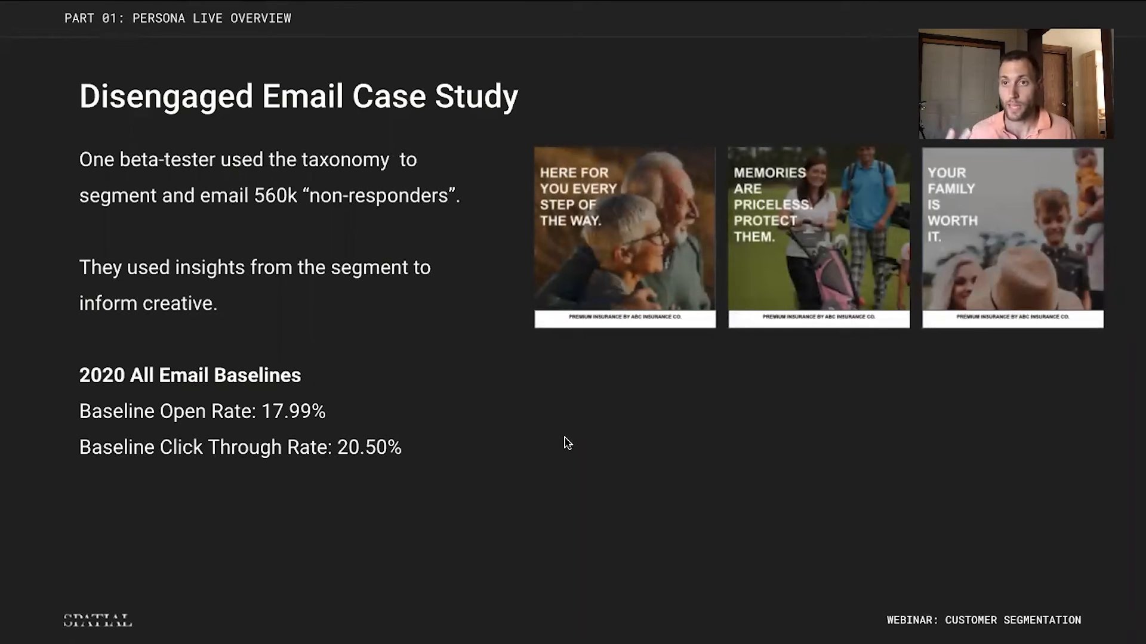